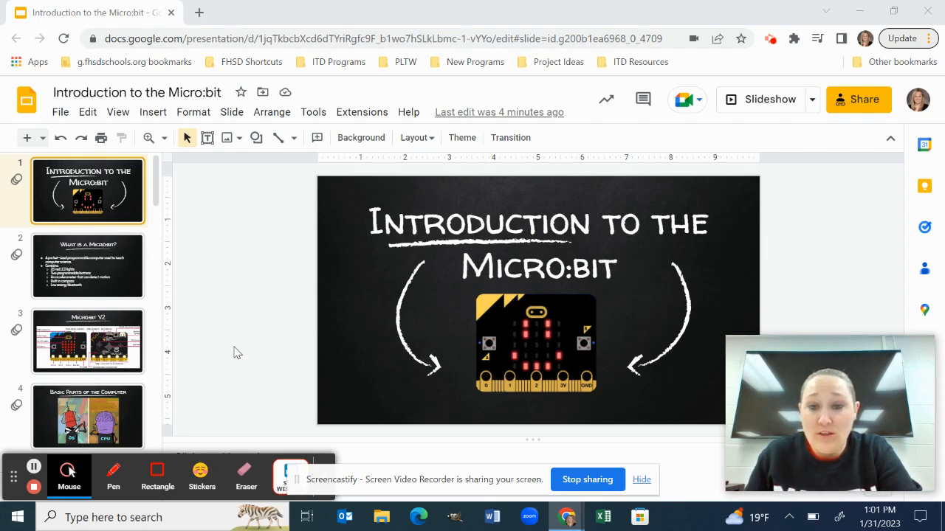
mouse_move(203, 349)
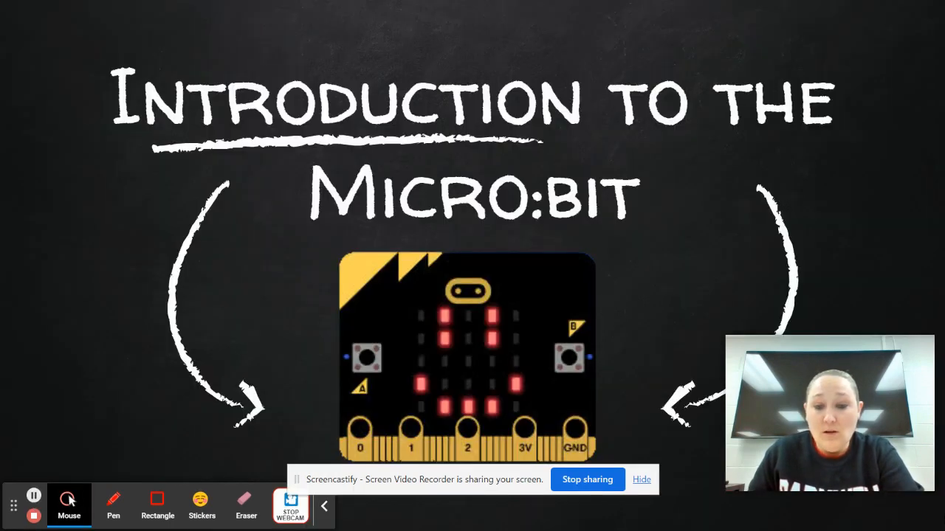
Advance the slideshow to the Micro:bit V2 diagram slide
click(520, 348)
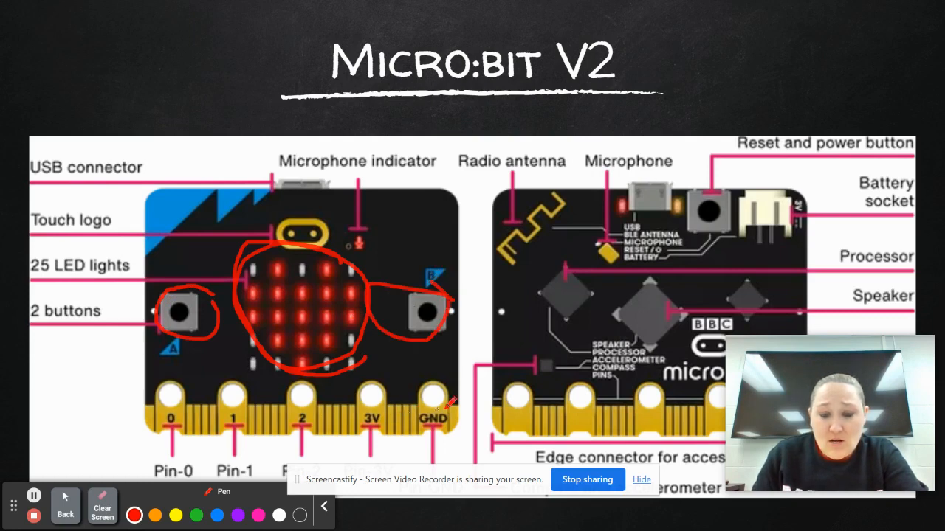
Circle the processor and speaker with the pen, then clear all markings off the slide
drag(528, 278, 588, 275)
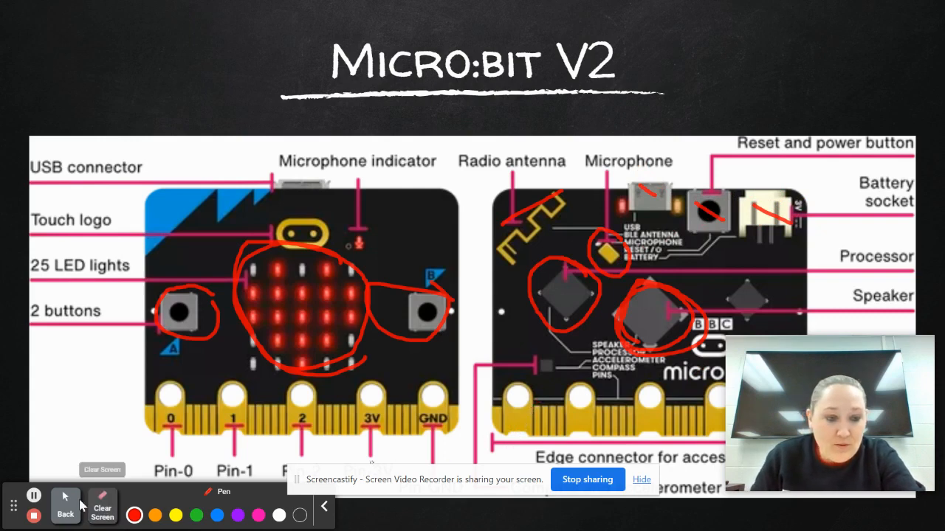
click(101, 505)
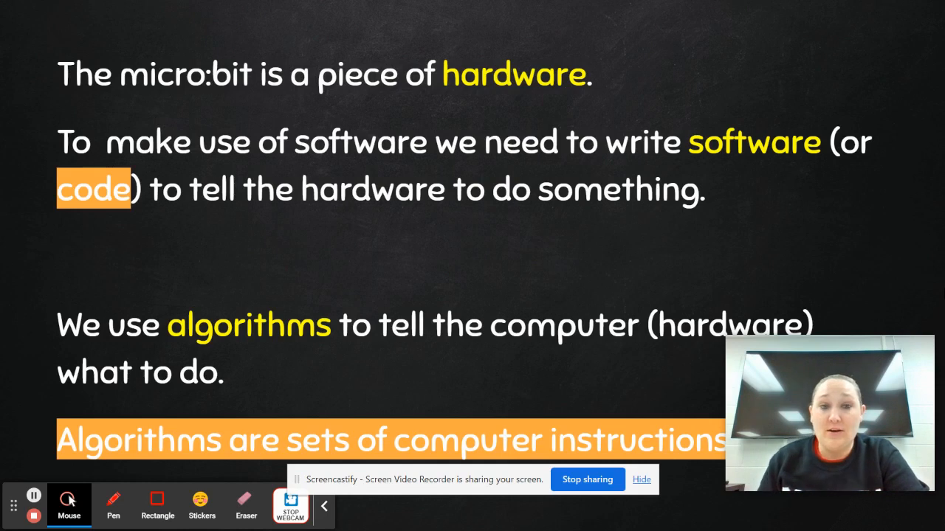
mouse_move(701, 136)
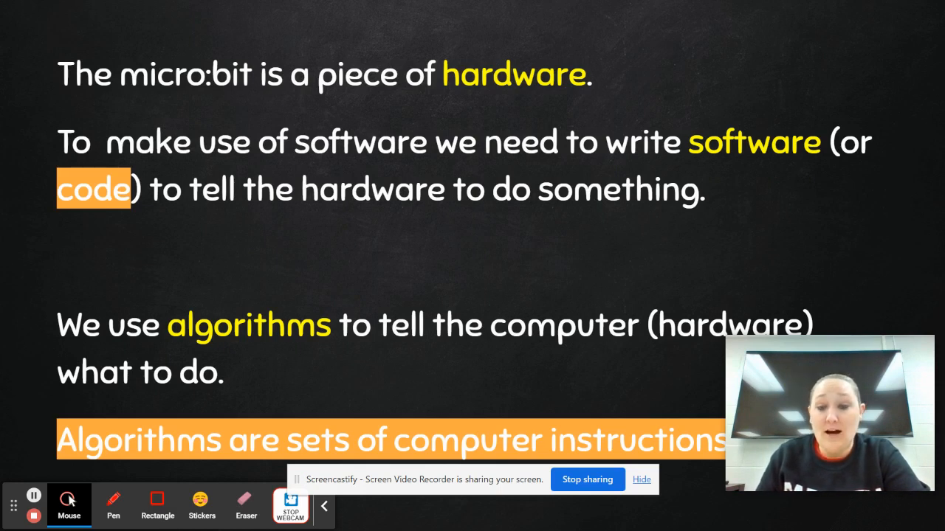
mouse_move(776, 289)
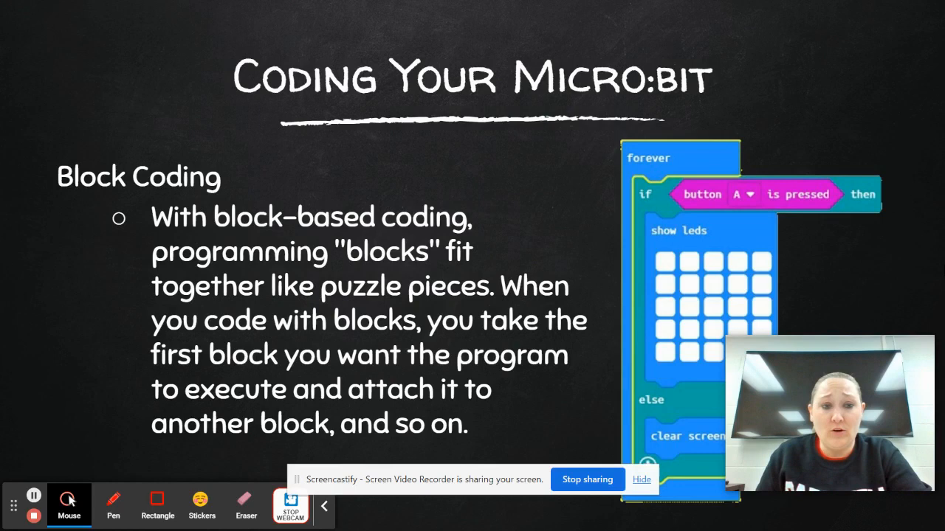
mouse_move(933, 271)
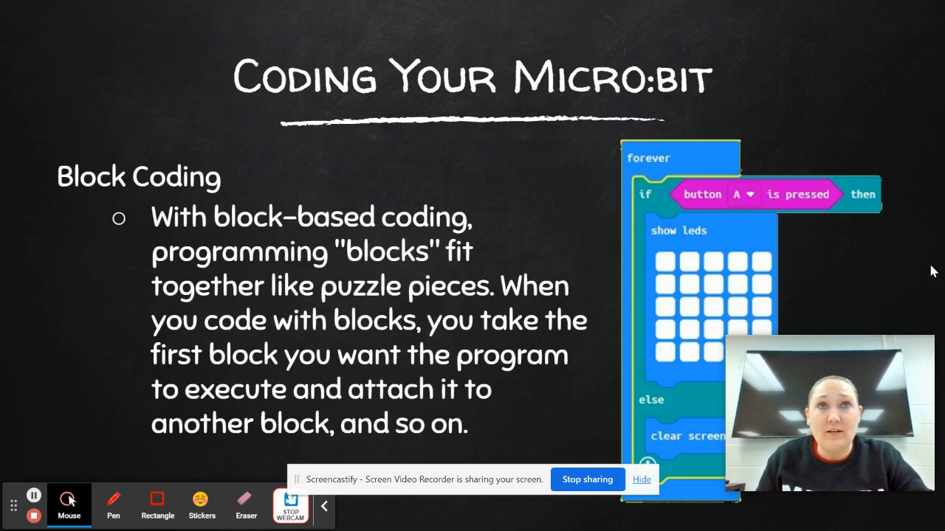
mouse_move(502, 392)
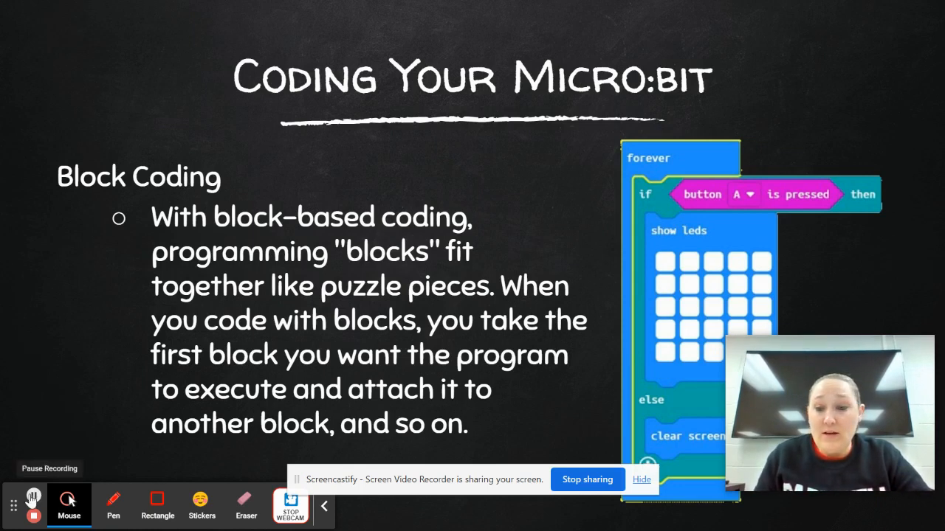
Advance the slideshow to the Activity: Happy/Sad Face instructions slide
click(33, 496)
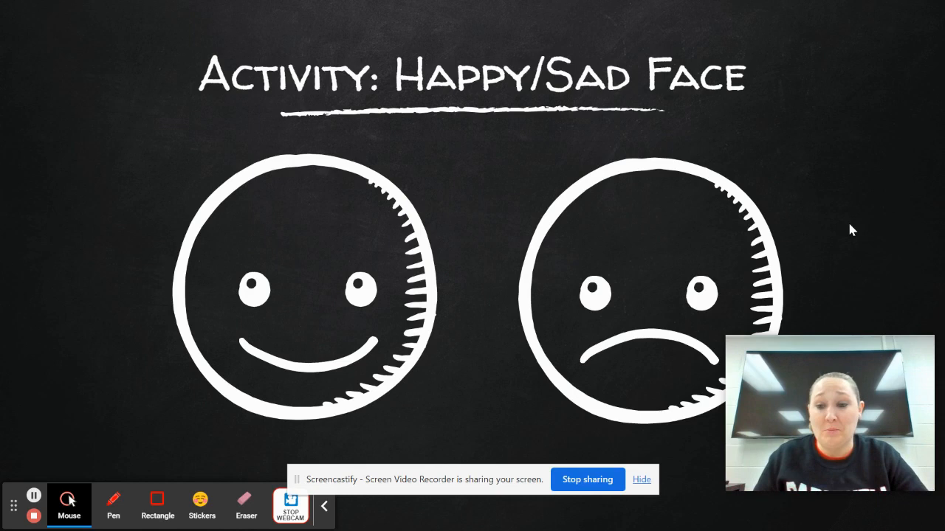
mouse_move(877, 236)
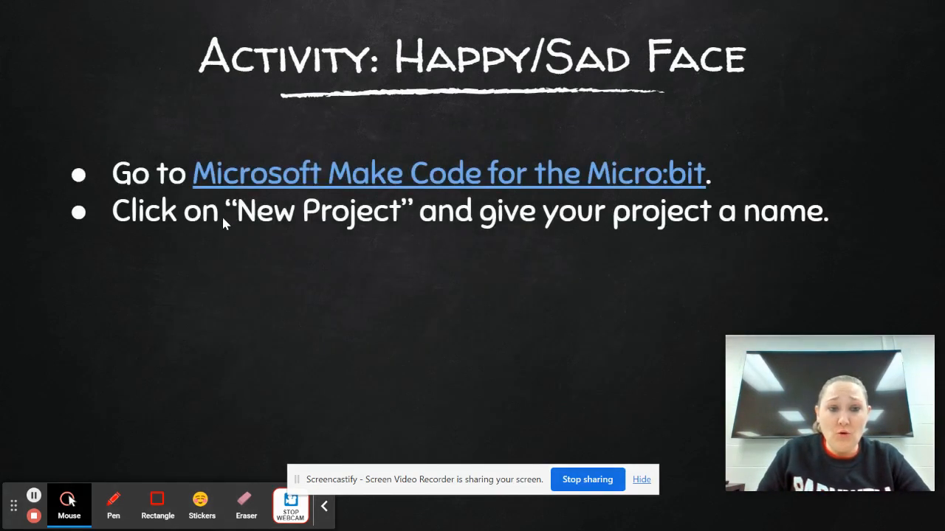
Open MakeCode from the slide link and create a new project named 'Happy'
click(449, 173)
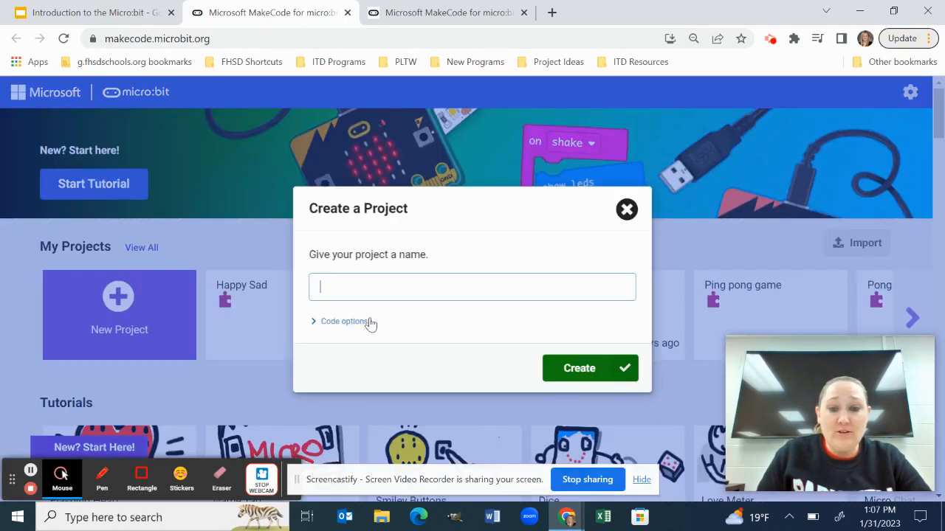
text(Happ)
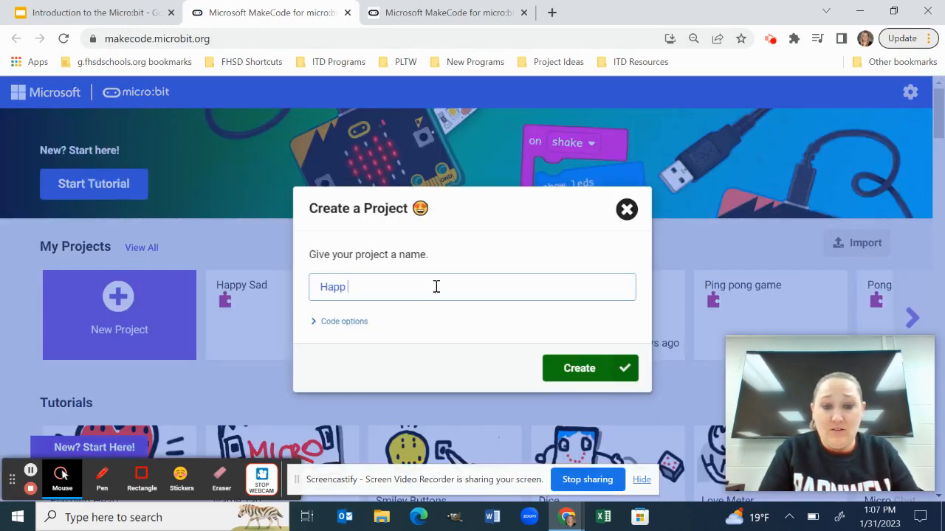
text(y)
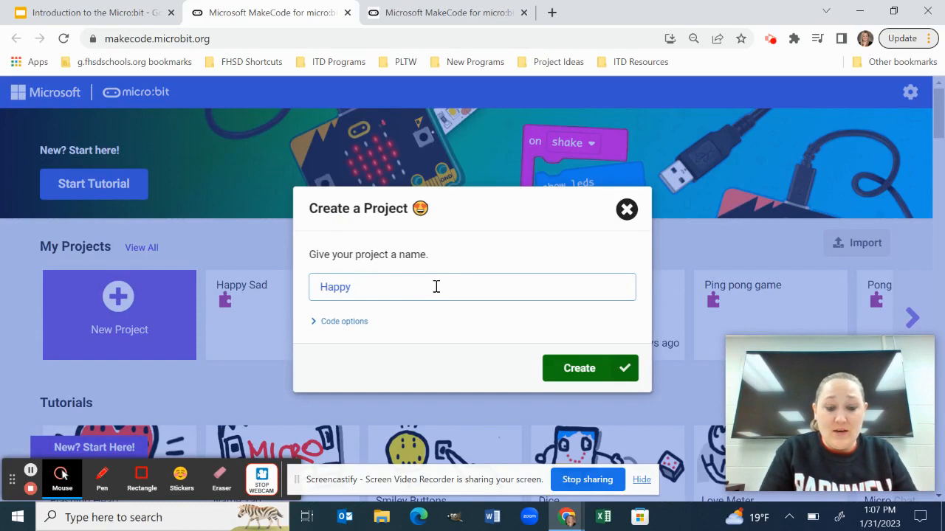
click(578, 369)
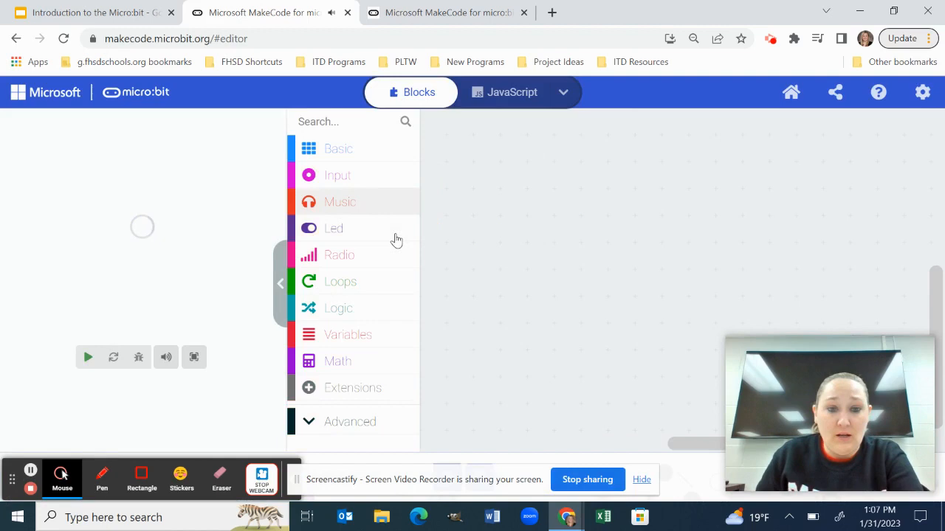
Add button A and B pressed blocks with show leds drawing a smile and a frown
click(337, 174)
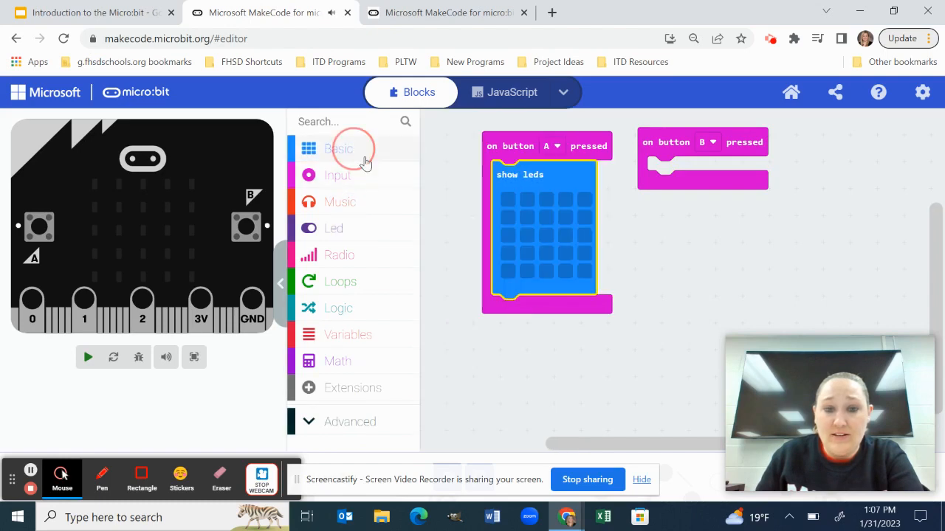
click(87, 358)
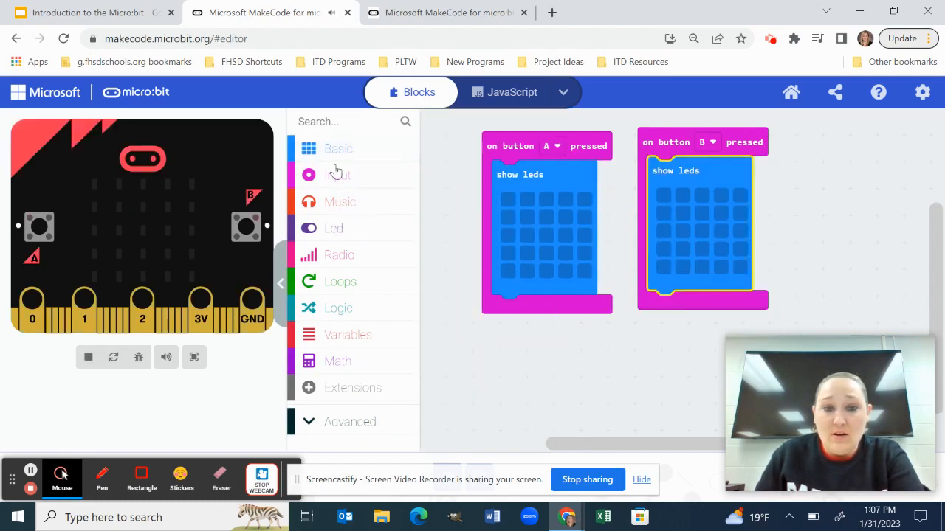
click(338, 148)
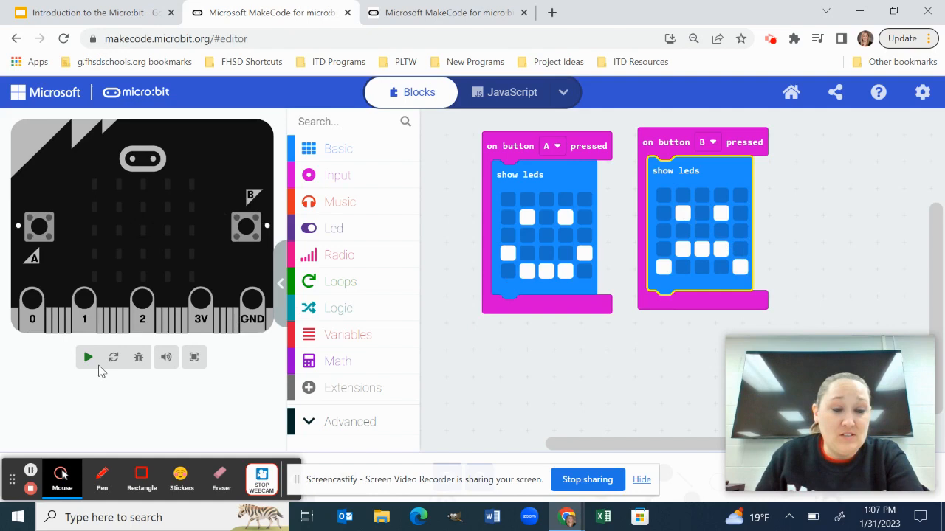
Test buttons A and B in the simulator to show the happy and sad faces
click(89, 357)
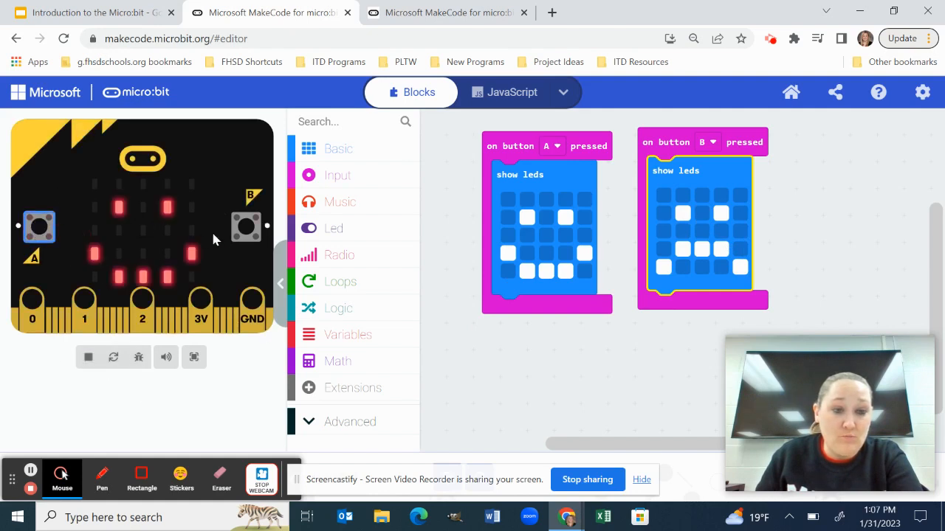
click(247, 227)
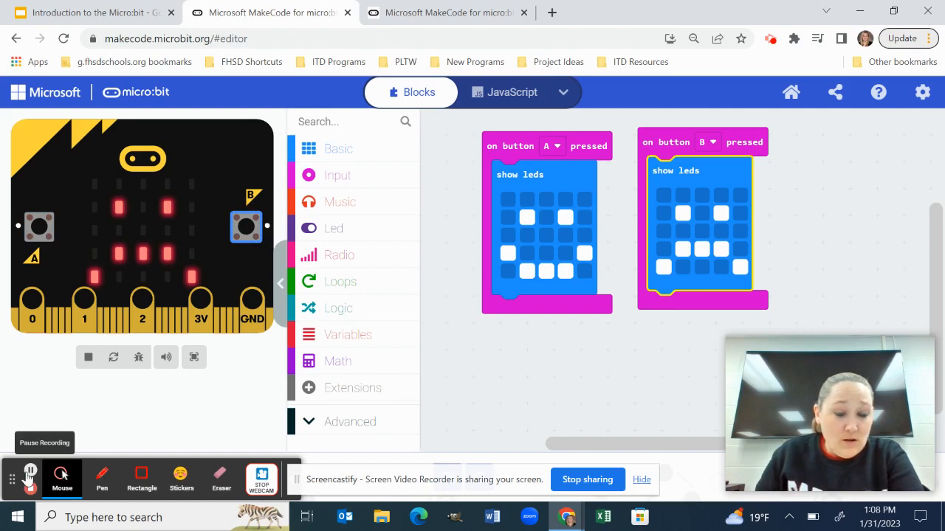
click(927, 38)
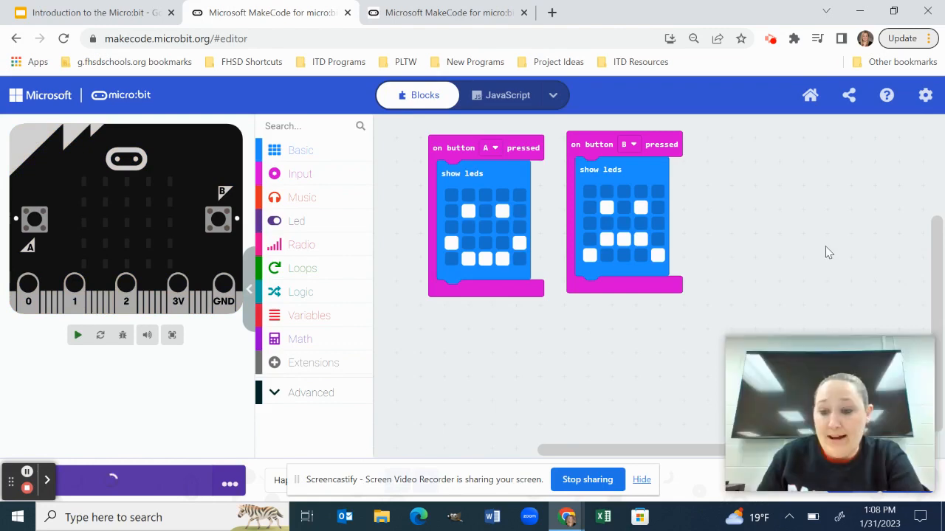
Close the Download completed notice for the Happy Sad .hex file and bring up File Explorer
click(77, 335)
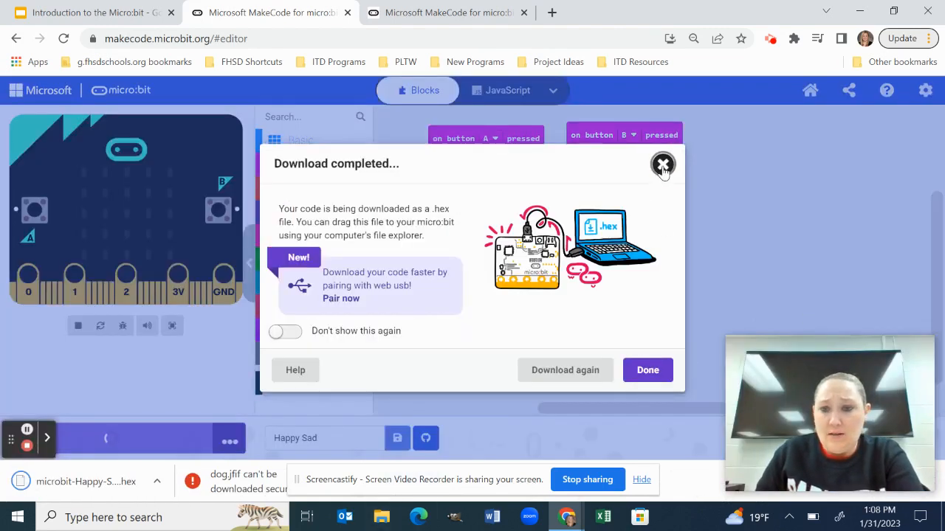
click(661, 163)
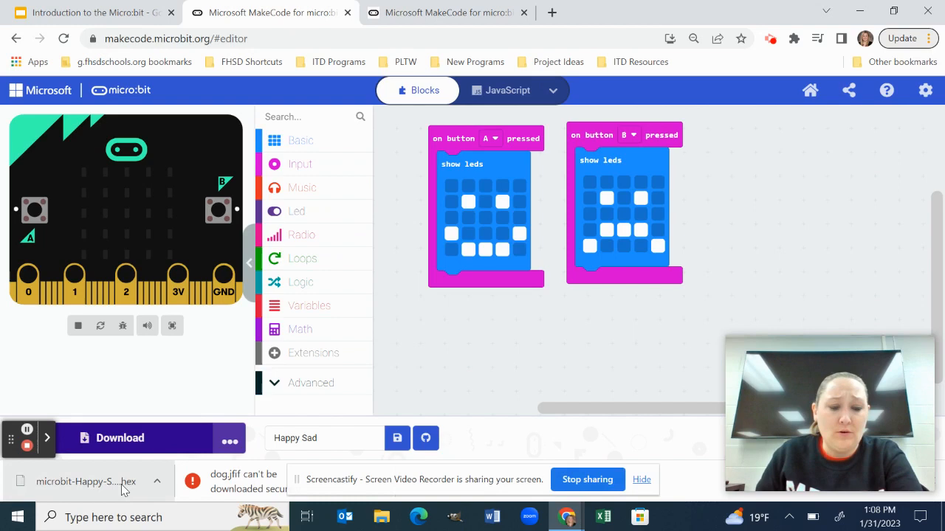
click(85, 481)
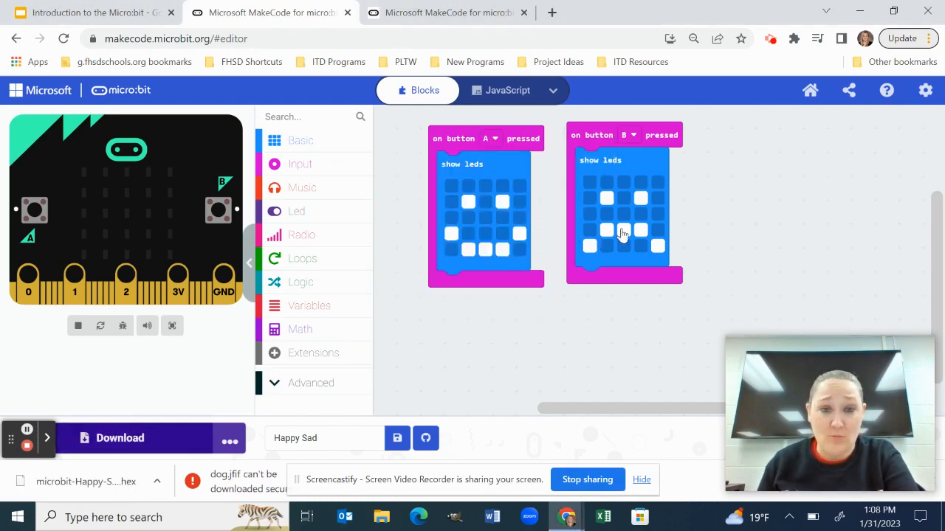
mouse_move(623, 234)
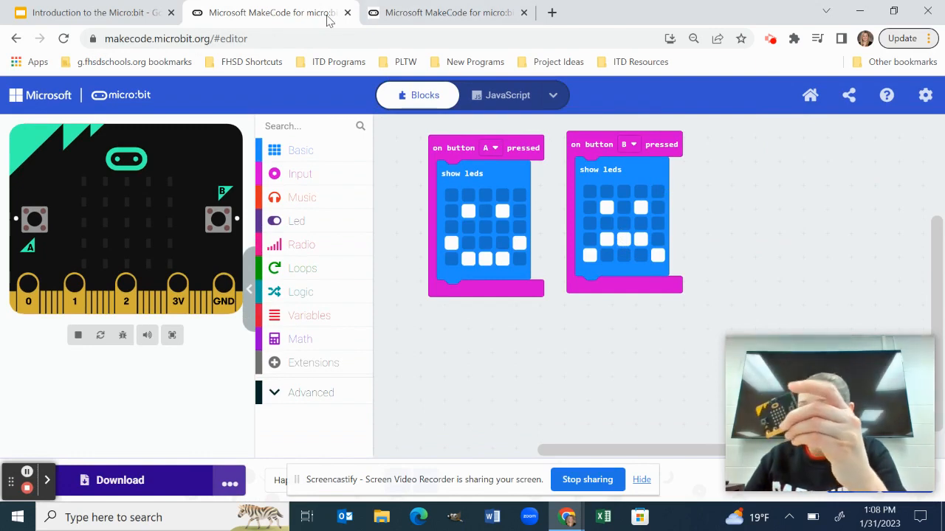
mouse_move(266, 12)
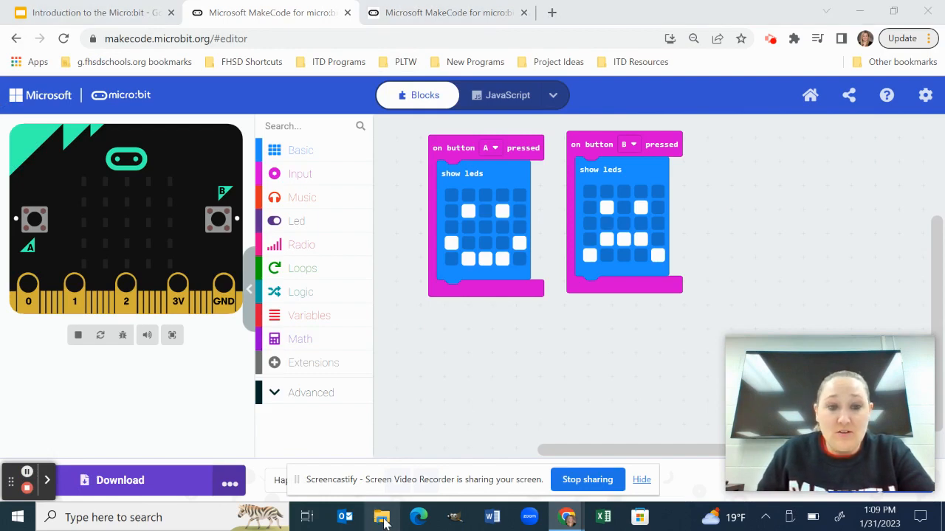
click(381, 517)
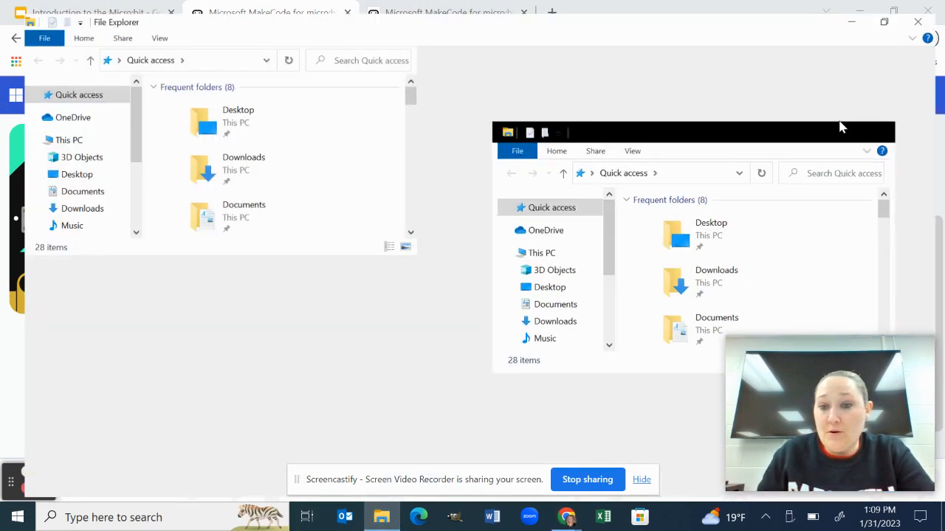
Show the Downloads folder holding the microbit-Happy-Sad (1).hex file
click(883, 22)
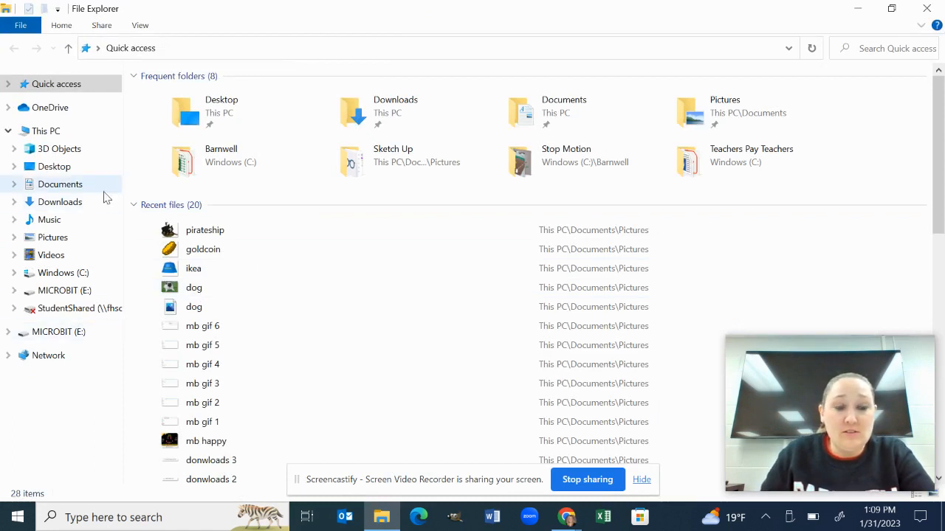
mouse_move(59, 201)
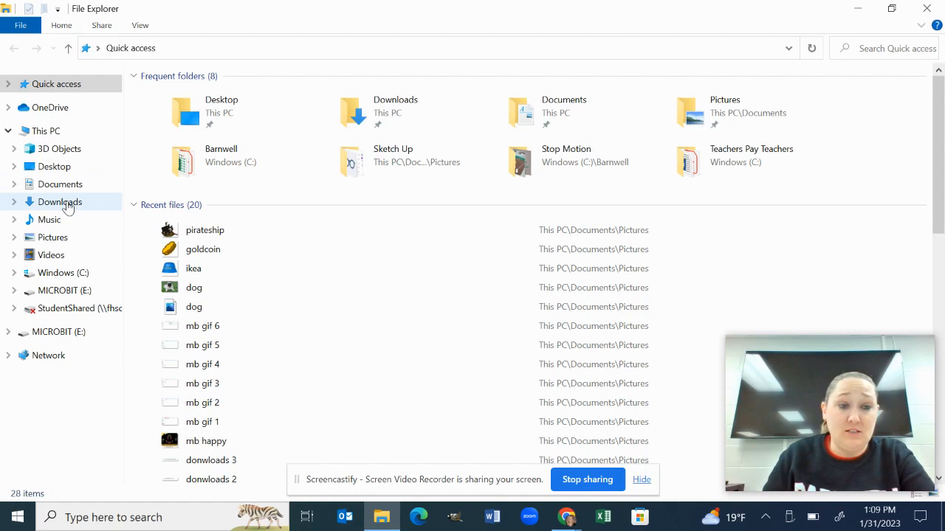
click(59, 201)
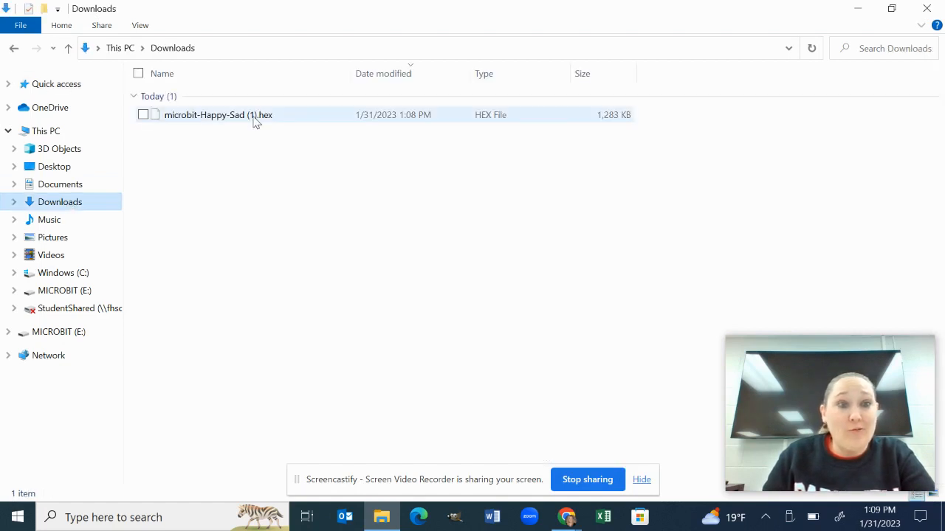
Copy microbit-Happy-Sad (1).hex onto the MICROBIT (E:) drive to flash the program
double_click(218, 115)
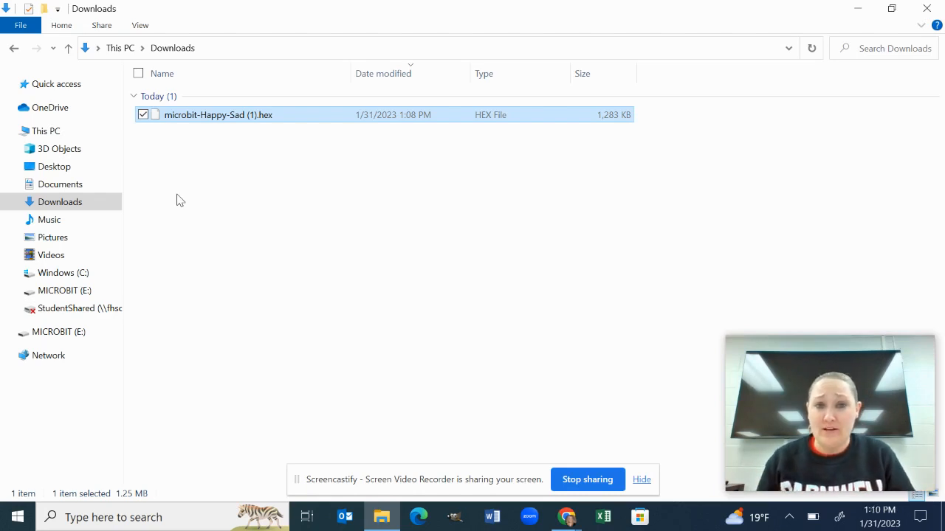
mouse_move(239, 118)
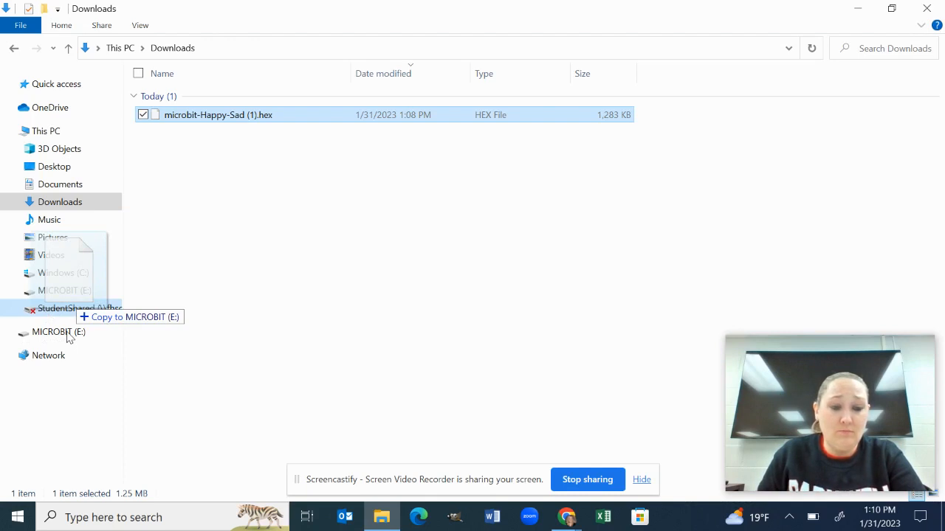
click(59, 331)
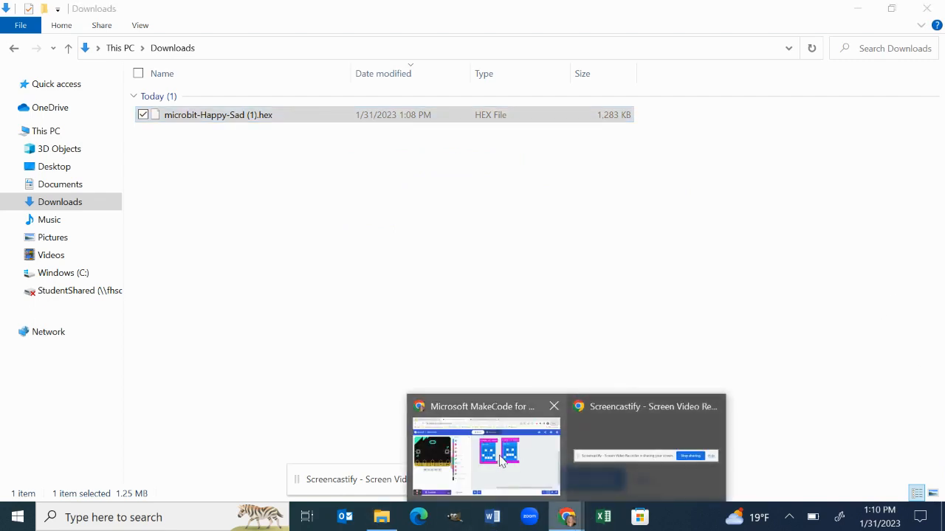
Switch back to the Introduction to the Micro:bit slides on the Happy/Sad Face activity
click(485, 458)
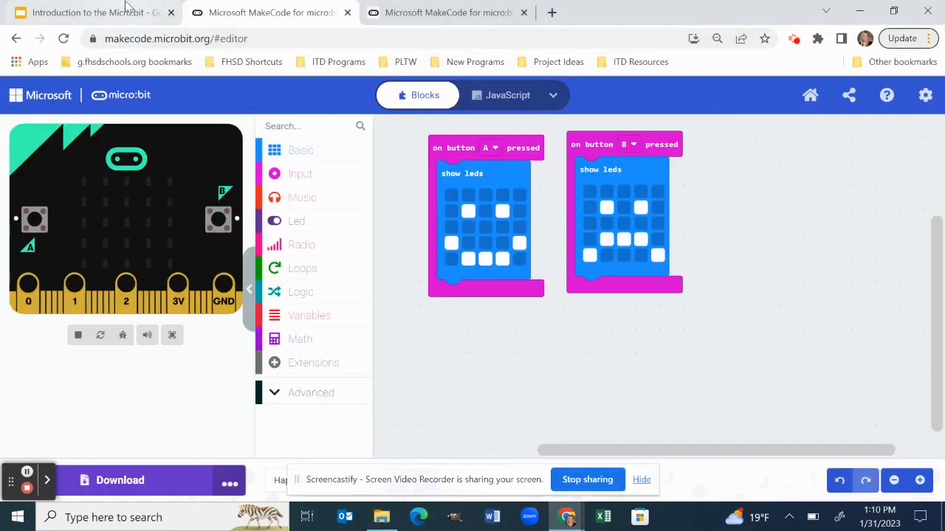
click(88, 12)
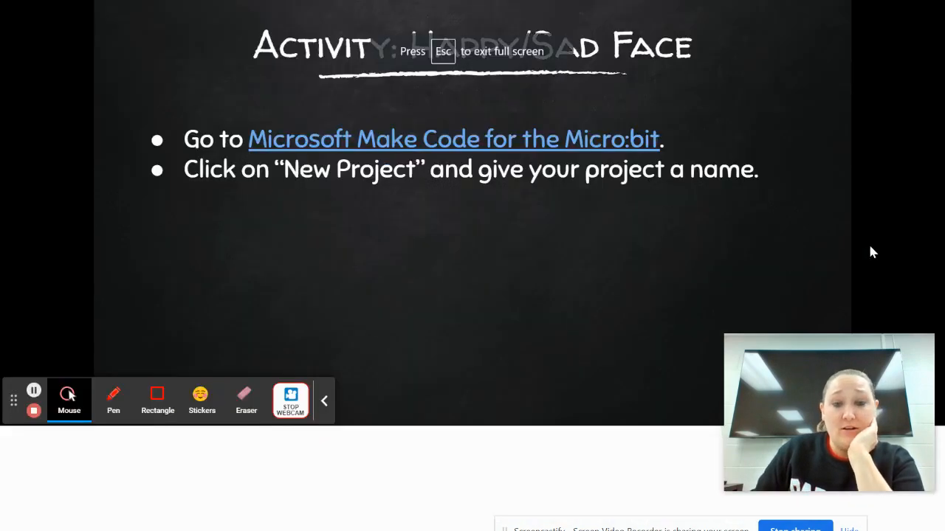
mouse_move(803, 263)
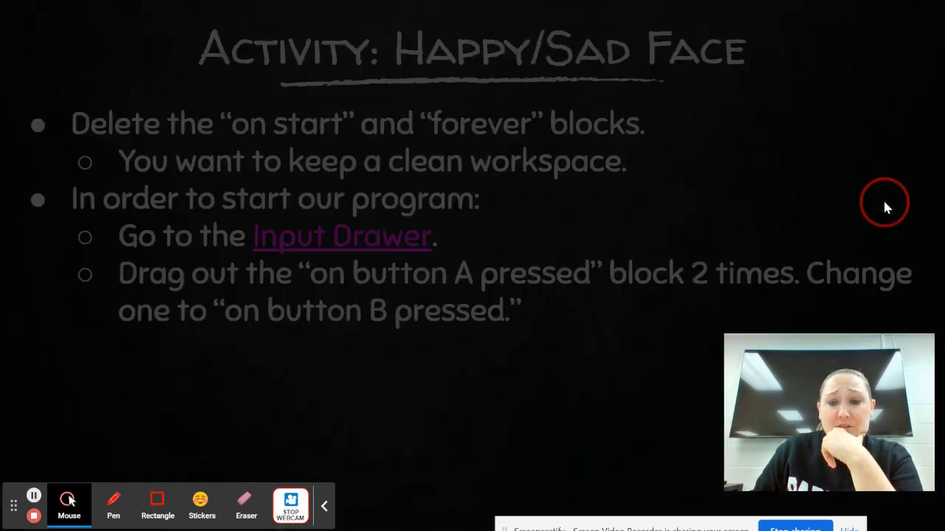
Advance to the closing slide pointing to the Micro:bit website for more projects
key(Right)
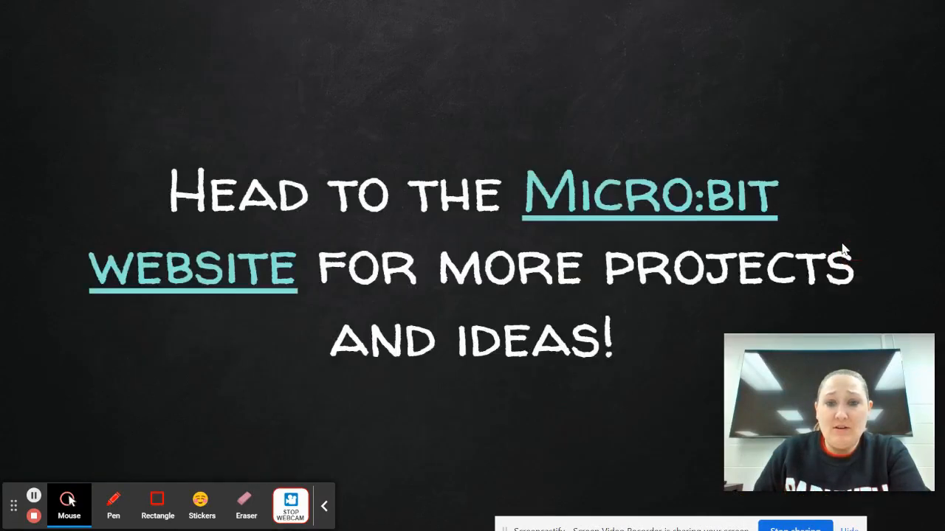
mouse_move(613, 205)
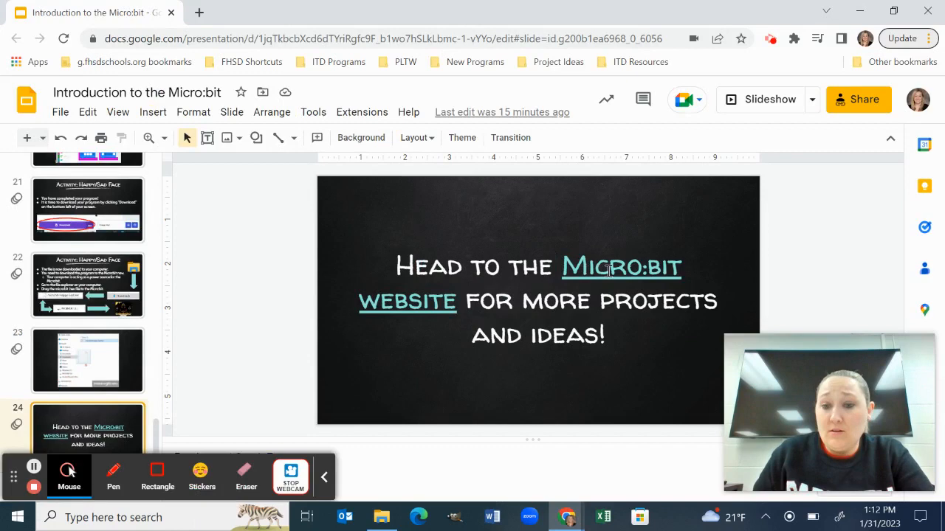
Follow the slide's Micro:bit website link and browse the Make it: code it projects page
click(620, 267)
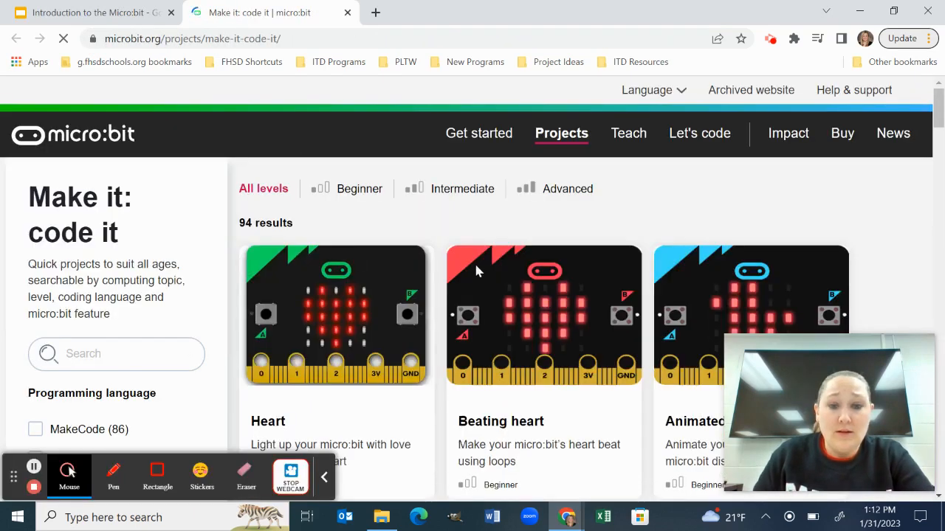
scroll(down, 3)
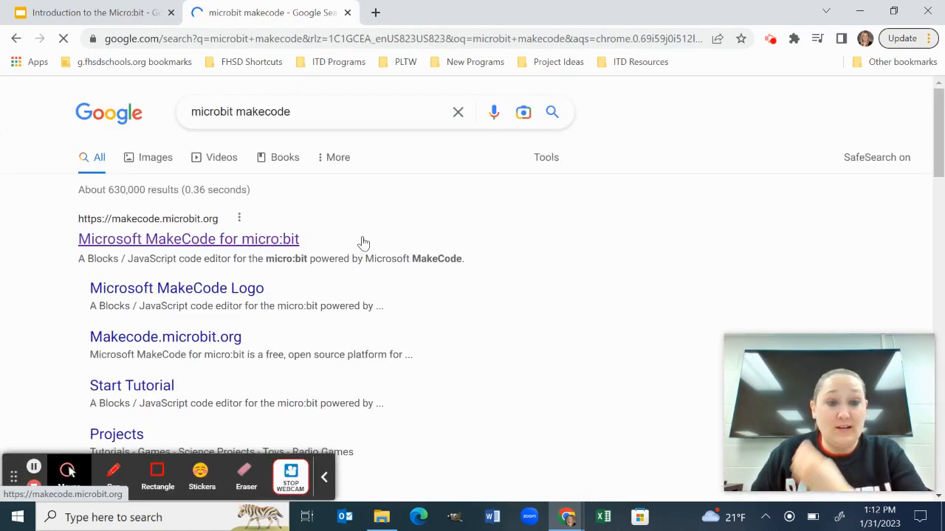
Browse the MakeCode project galleries past Games, Toys and Science, then return to the Slides deck
click(189, 240)
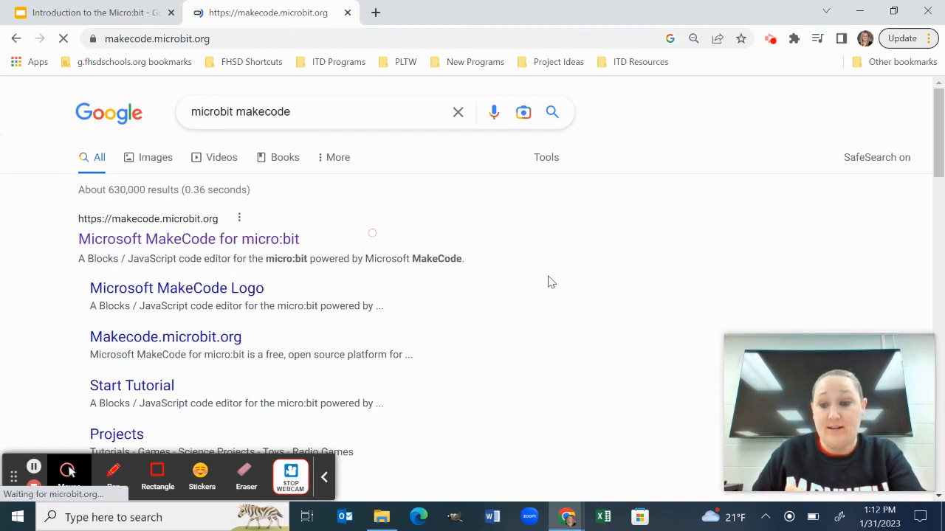
click(189, 239)
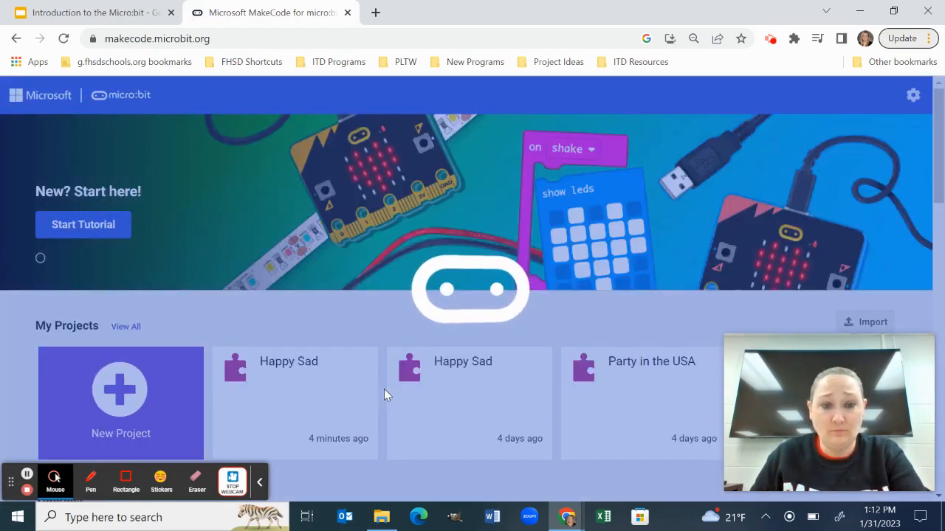
scroll(down, 3)
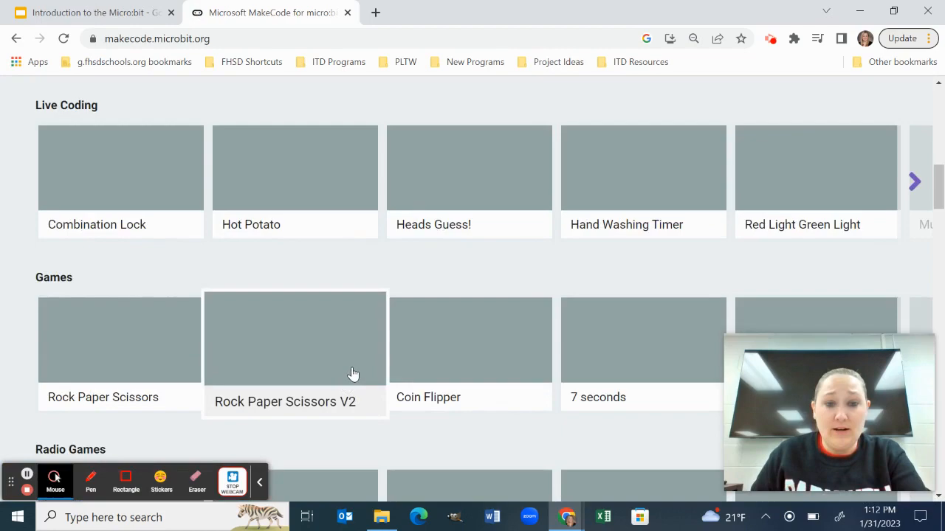
scroll(down, 3)
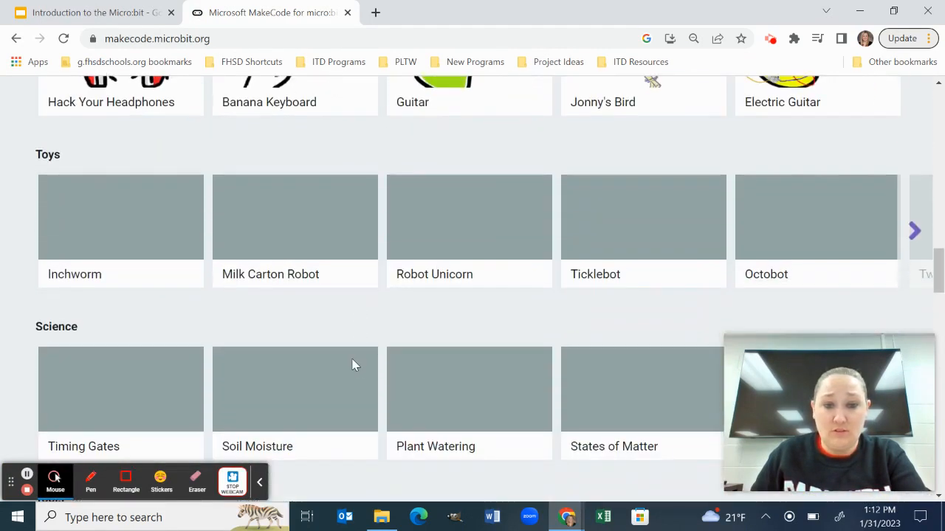
click(89, 12)
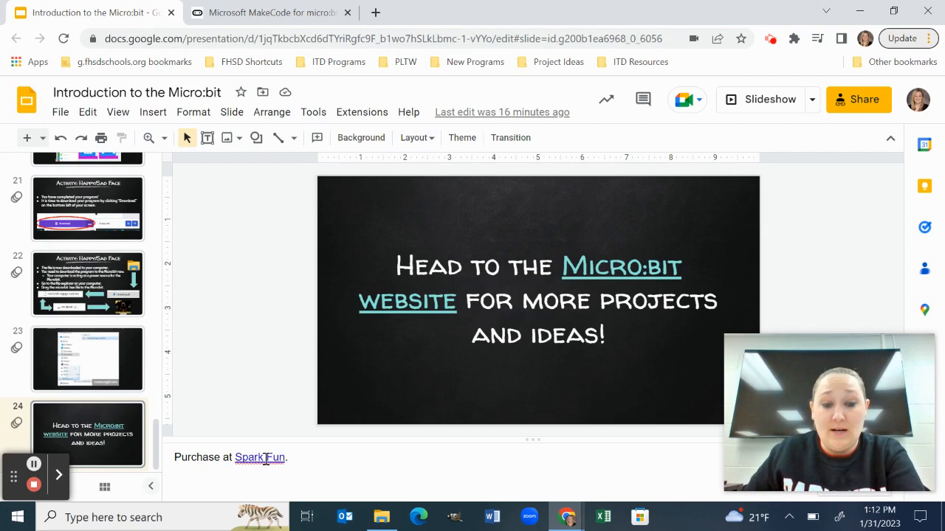
Follow the SparkFun link in the slide notes to the micro:bit v2 Go Bundle page
click(259, 458)
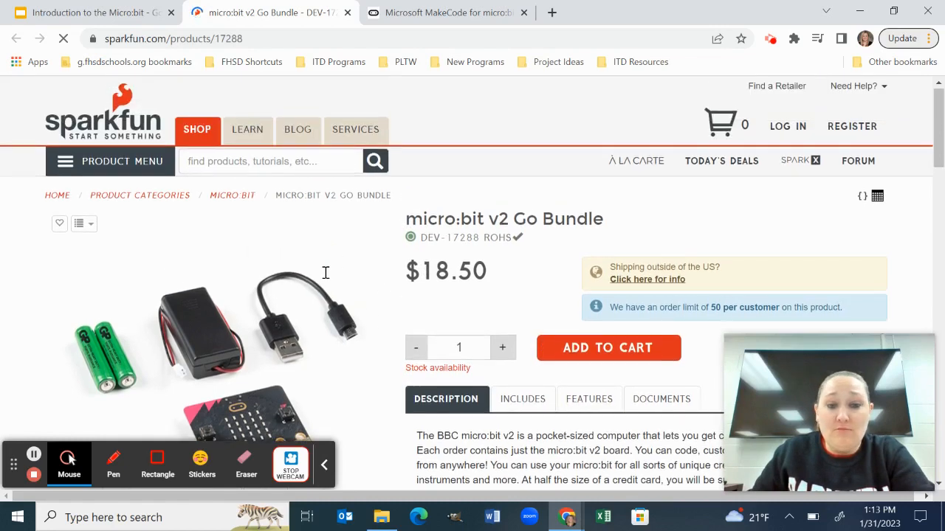
Review the Go Bundle page, glance back at the slides, and start a product search with 'icr'
scroll(down, 3)
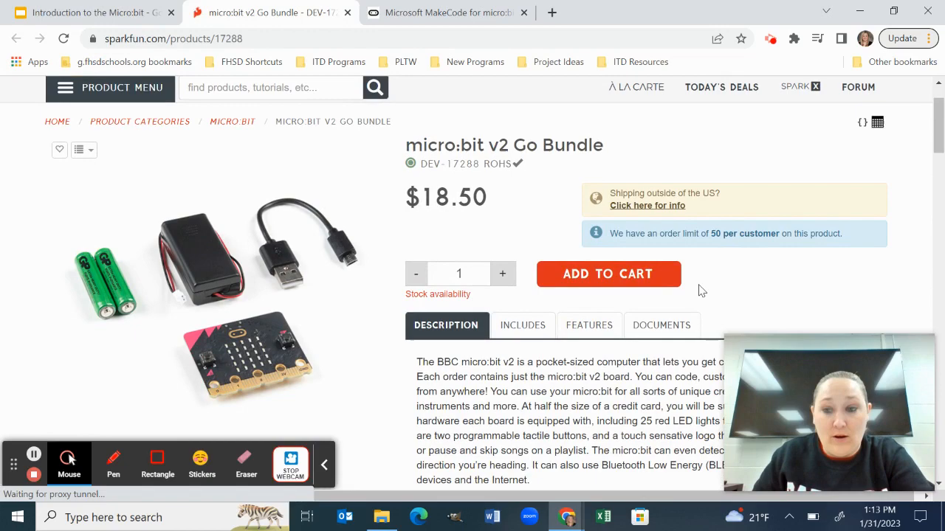
mouse_move(340, 332)
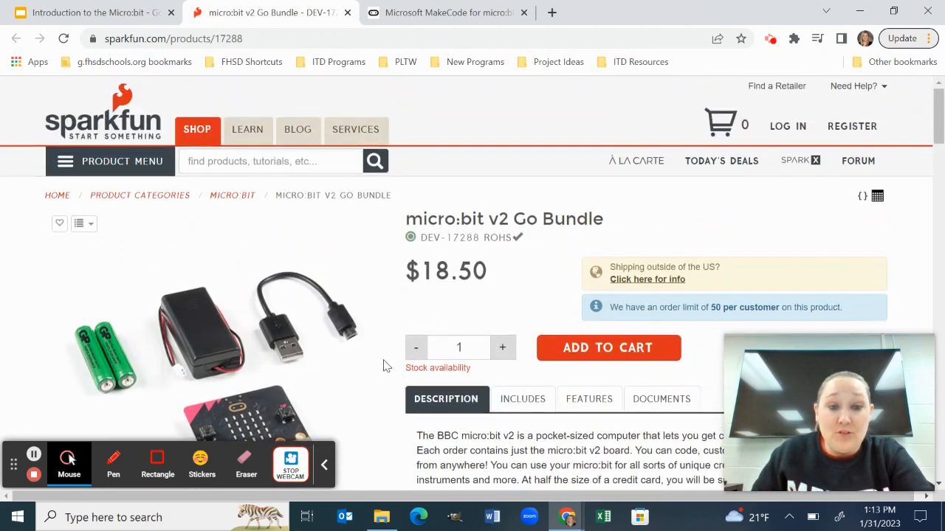
click(89, 12)
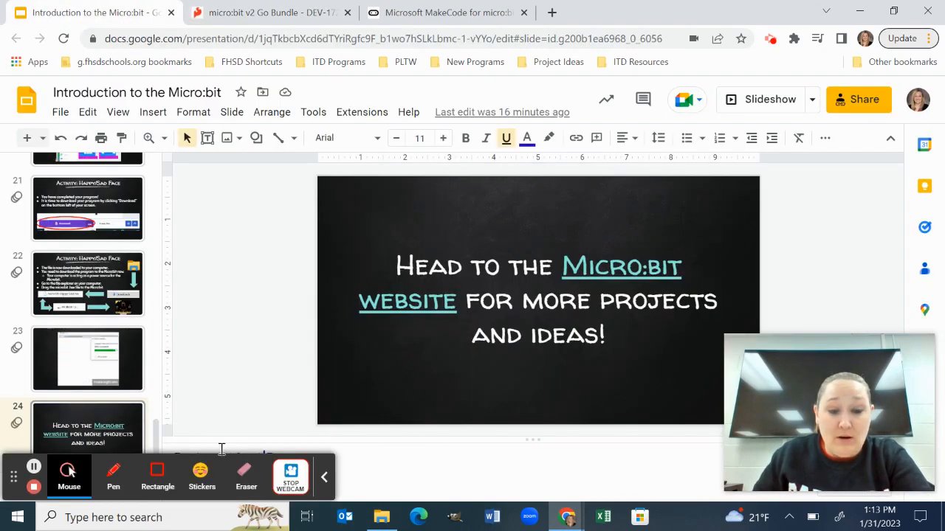
click(268, 12)
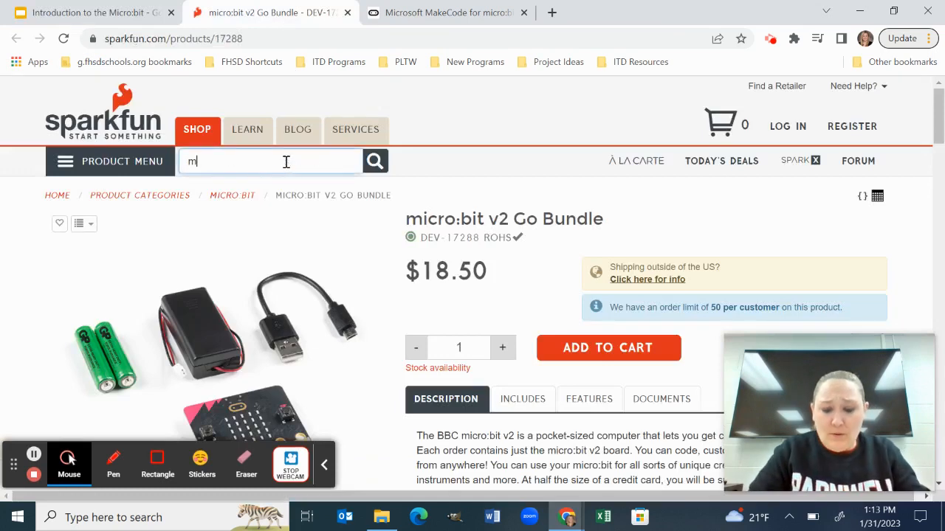
text(icr)
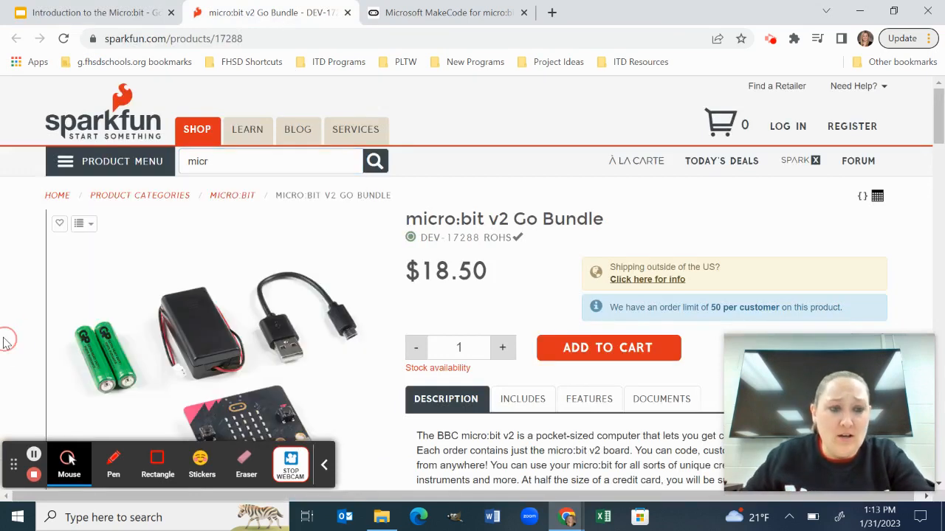
Reach SparkFun's micro:bit category listing the Inventor's Kit, Go Bundle and v2 Board
scroll(down, 3)
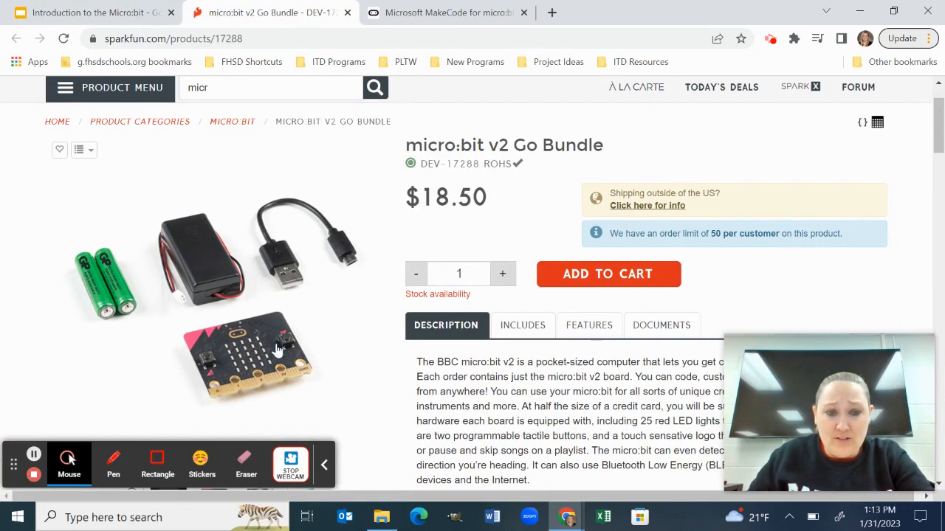
scroll(up, 3)
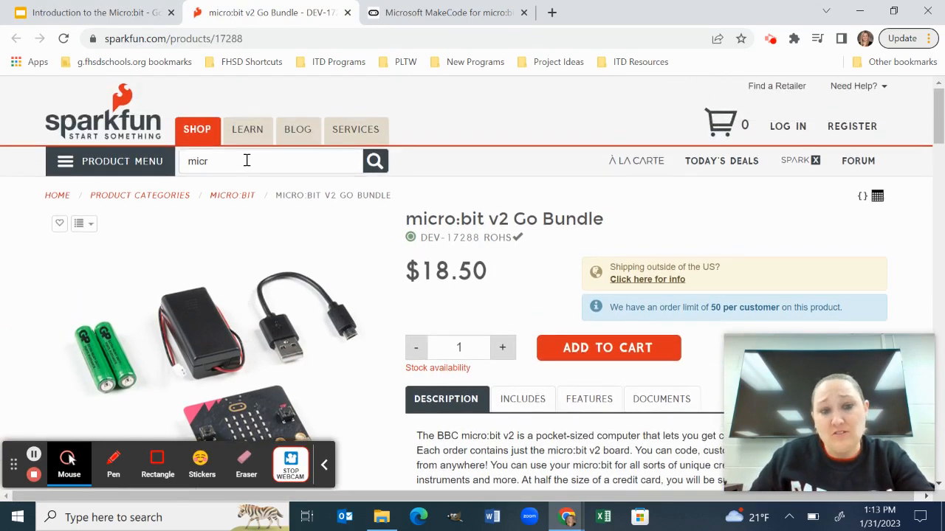
click(233, 195)
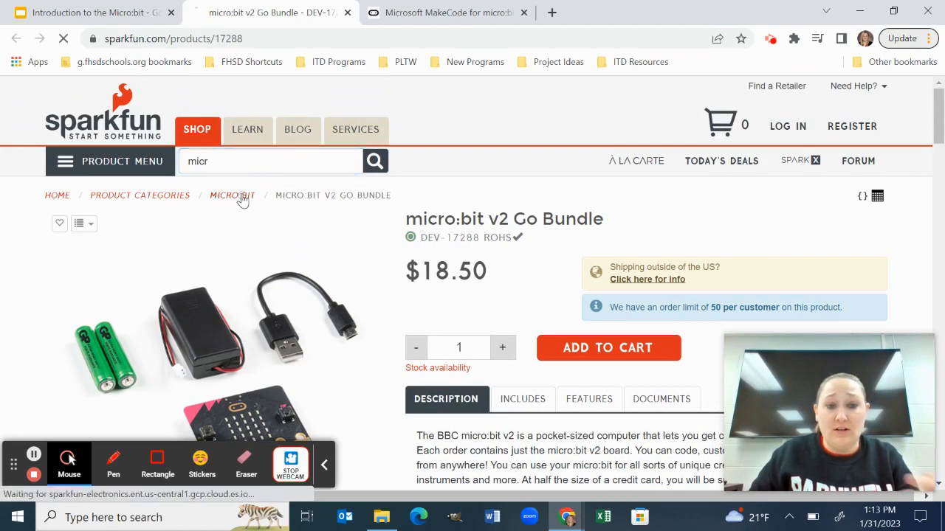
click(234, 195)
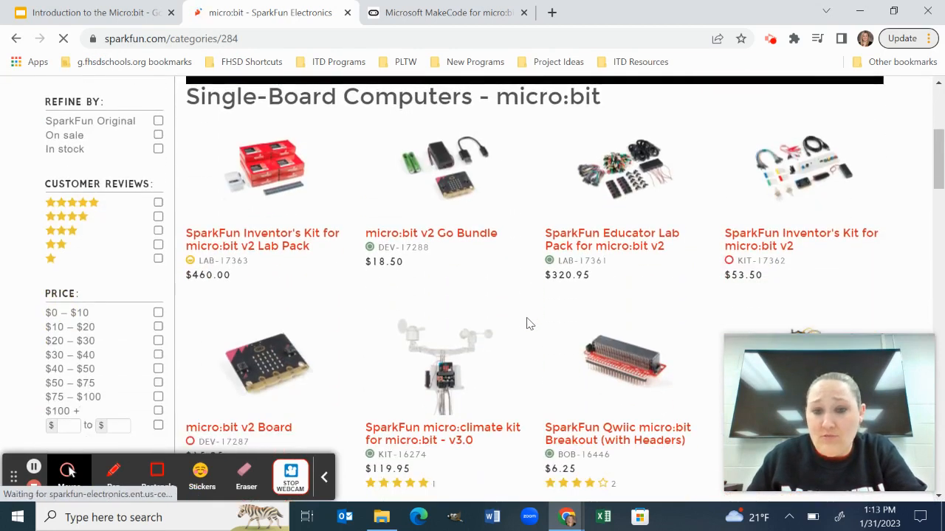
Open the micro:bit v2 Club Kit 10-Pack product page from the category listing
scroll(down, 3)
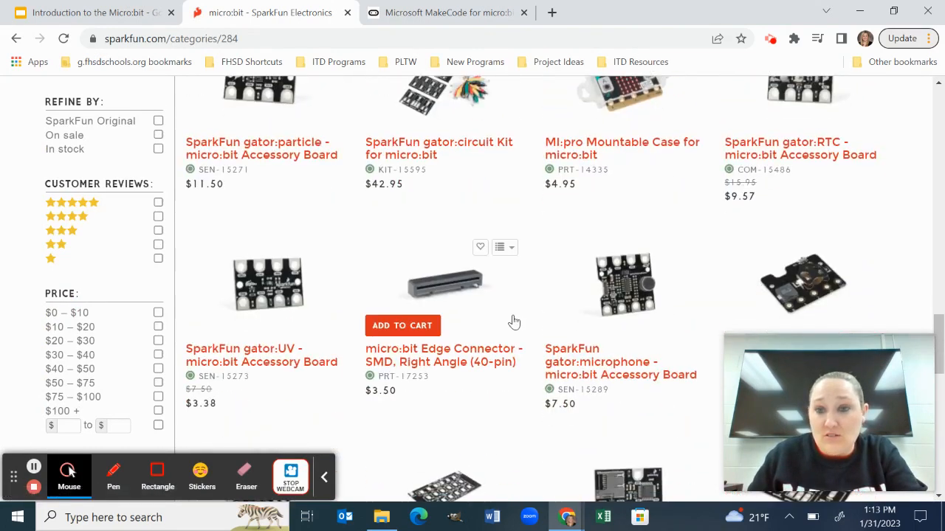
scroll(down, 3)
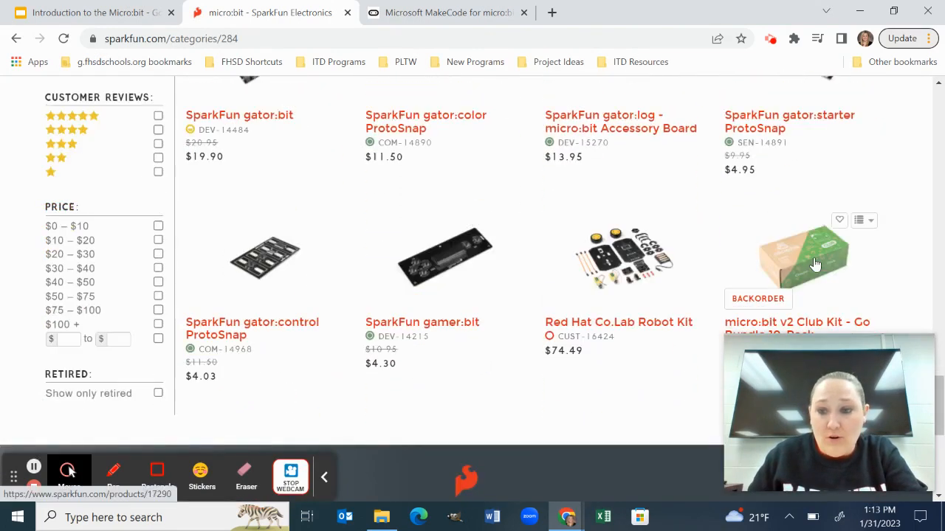
click(803, 258)
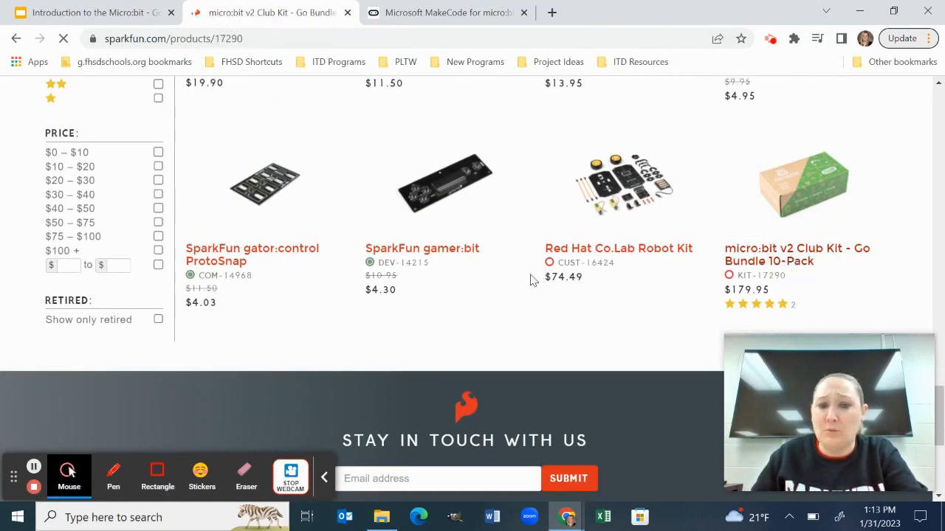
click(797, 254)
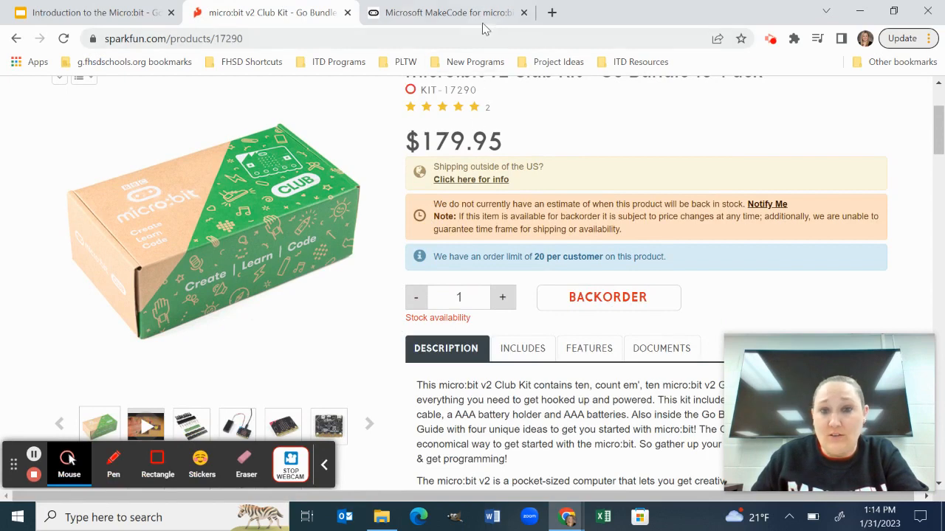
Close the MakeCode project gallery tab and return to the presentation
click(443, 12)
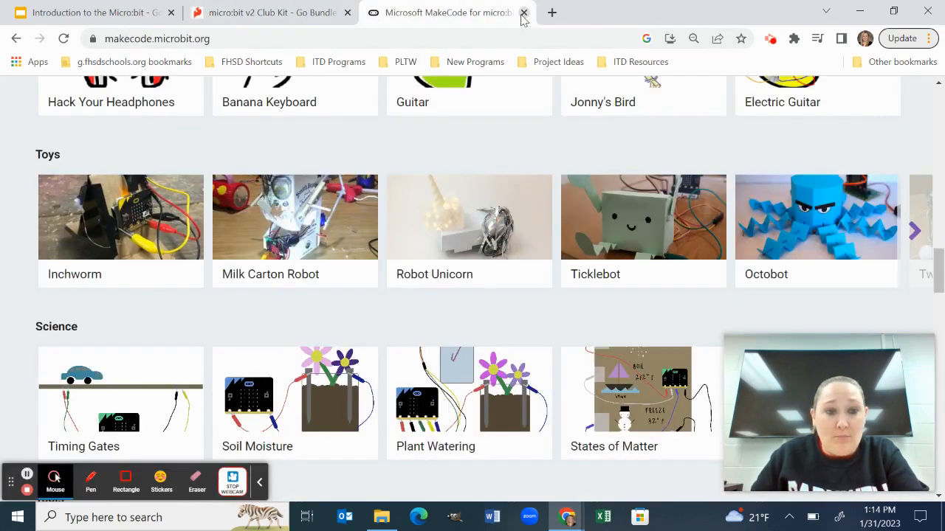
click(522, 11)
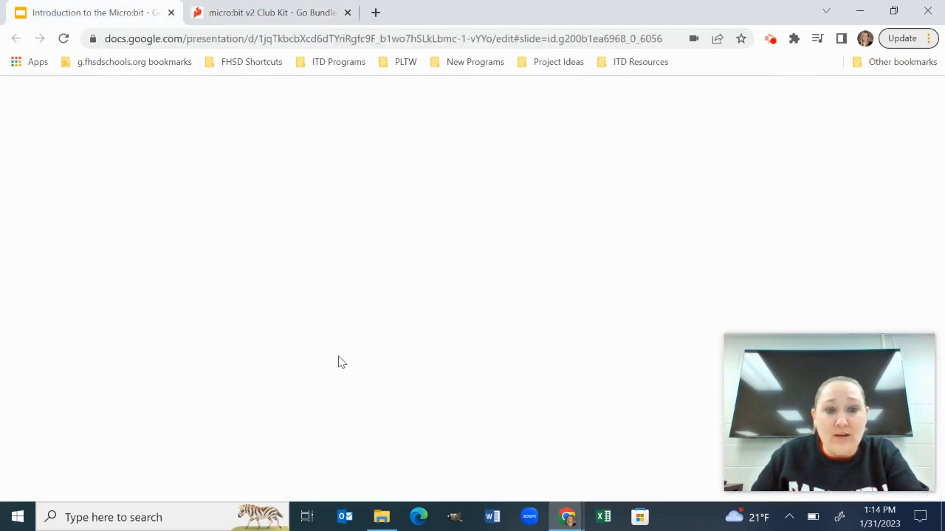